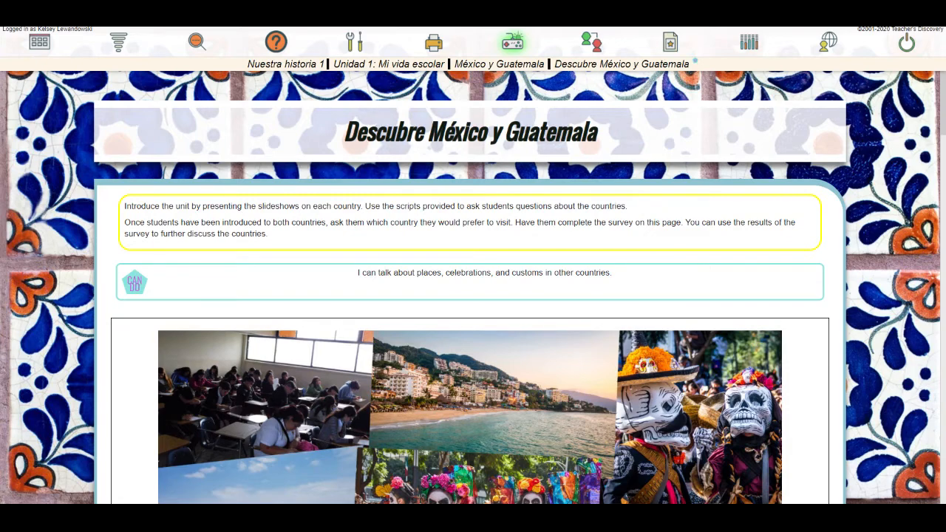
Step: Reach Account Settings from the teacher tools menu, showing self-registration disabled
{"action": "left_click", "coordinate": [828, 41]}
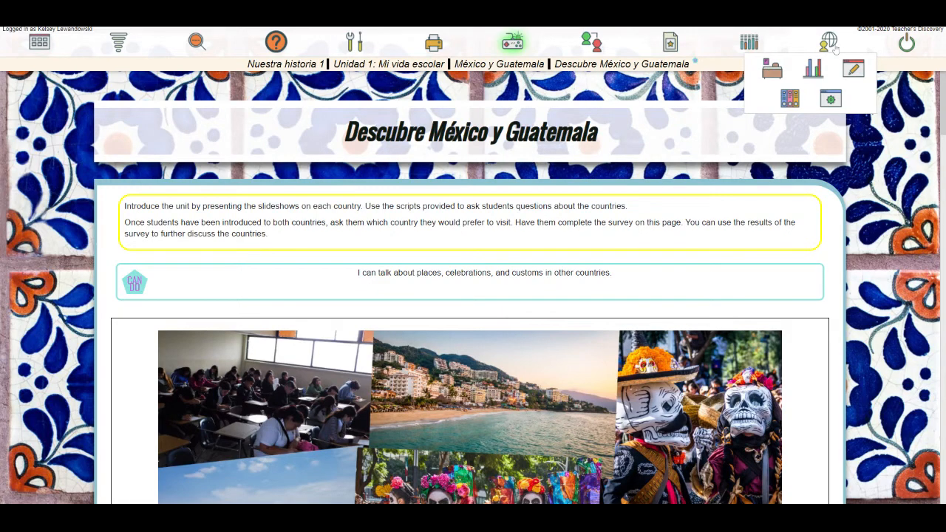
{"action": "mouse_move", "coordinate": [834, 111]}
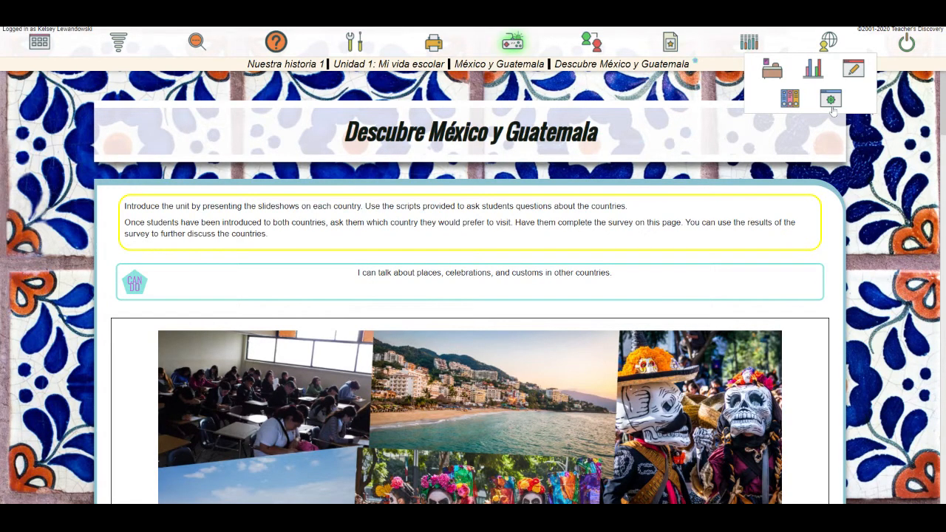
{"action": "mouse_move", "coordinate": [834, 107]}
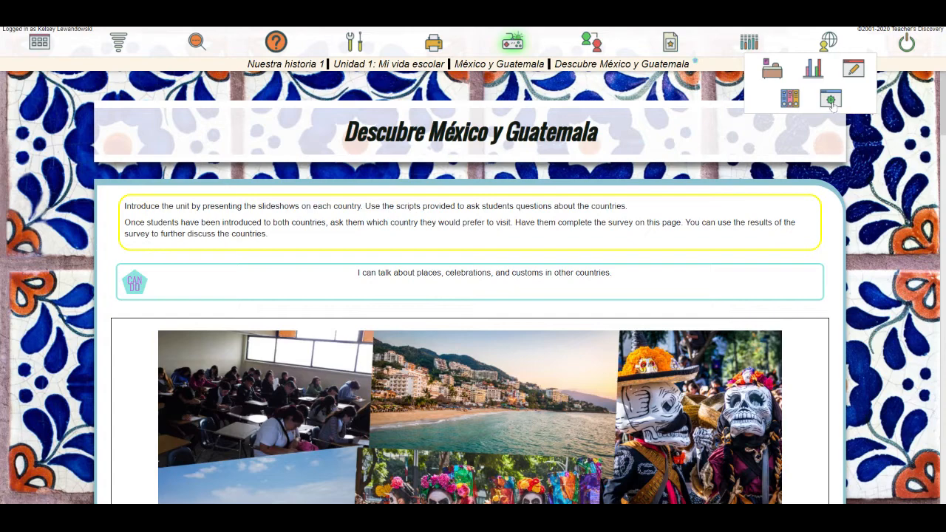
{"action": "left_click", "coordinate": [831, 101]}
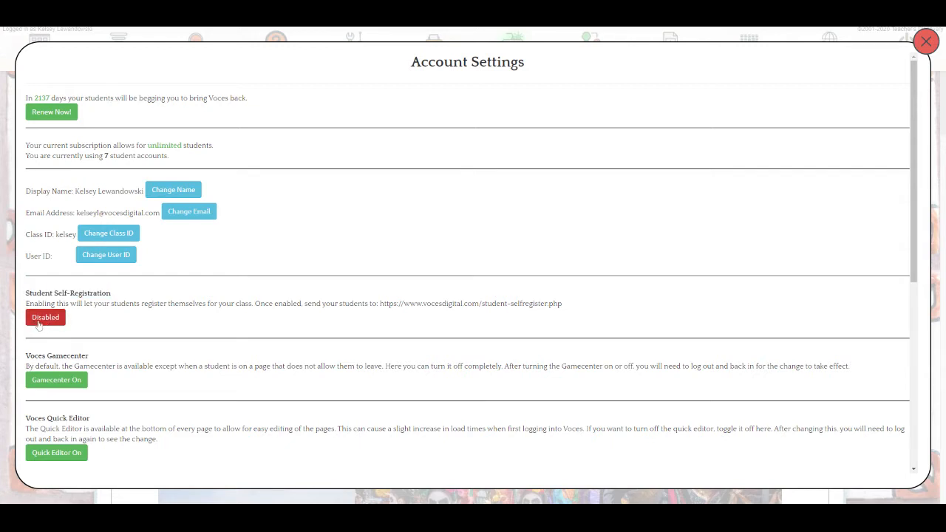
Step: Leave Student Self-Registration set to Enabled and return to the lesson page
{"action": "left_click", "coordinate": [44, 316]}
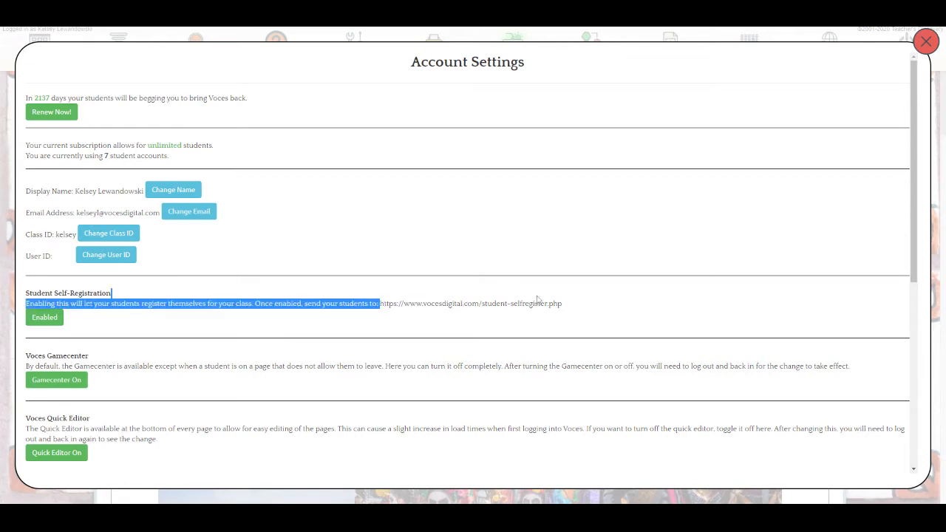
{"action": "double_click", "coordinate": [470, 304]}
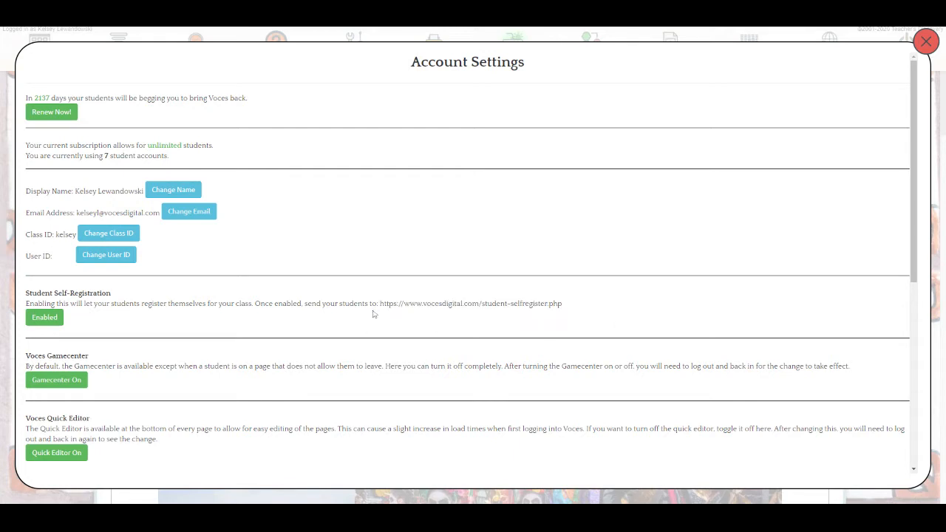
{"action": "mouse_move", "coordinate": [176, 332]}
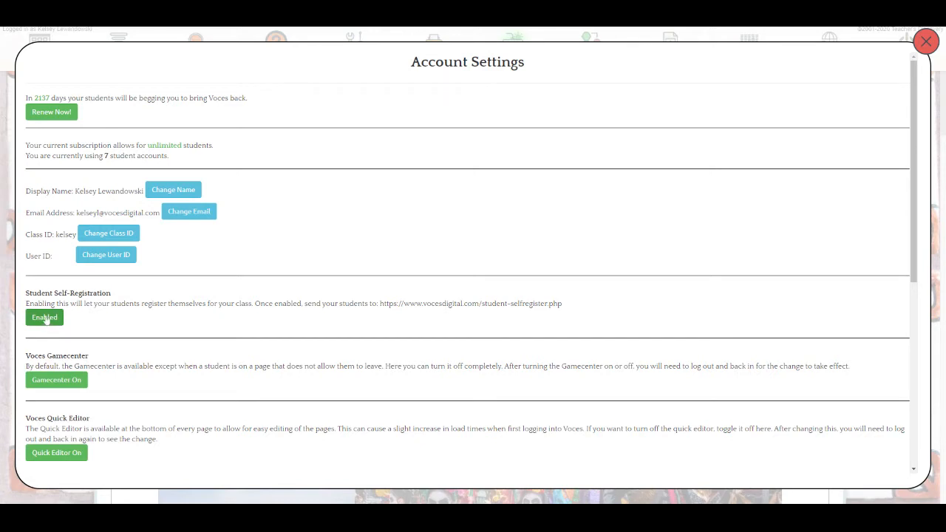
{"action": "left_click", "coordinate": [45, 316]}
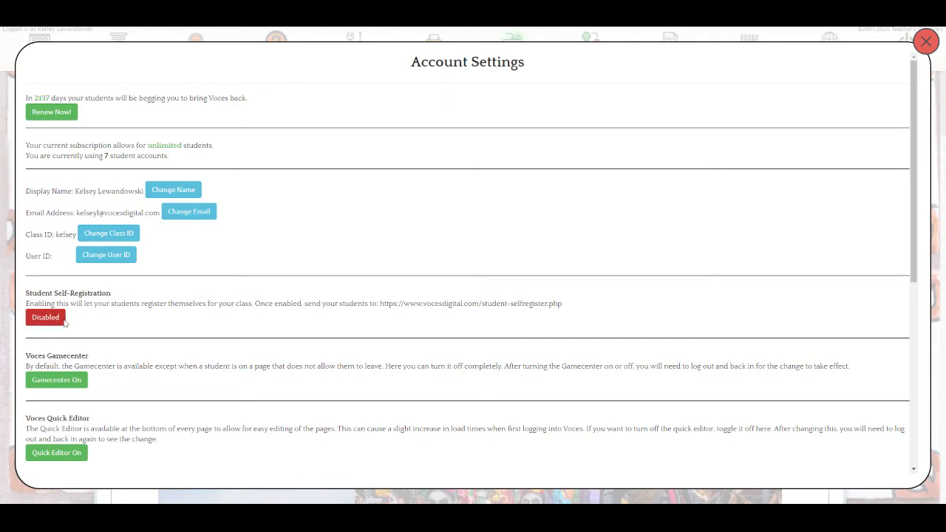
{"action": "left_click", "coordinate": [44, 316]}
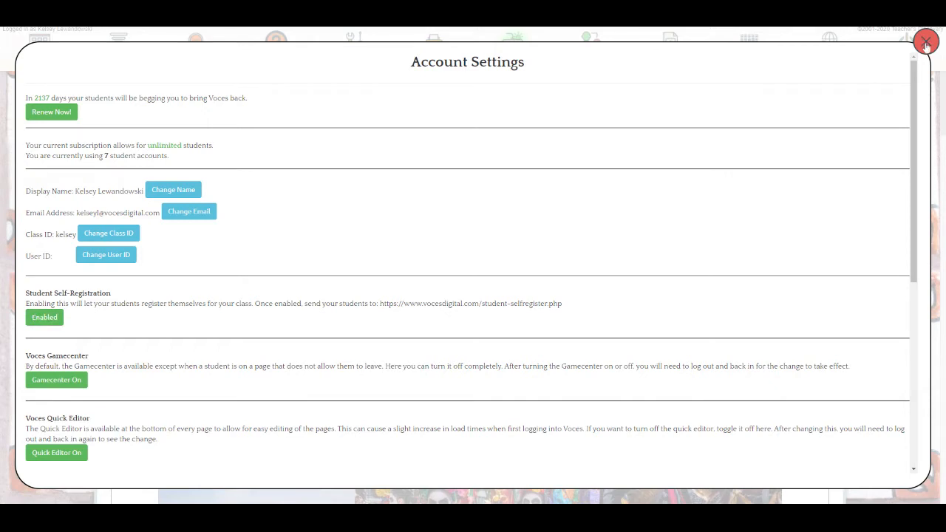
{"action": "left_click", "coordinate": [925, 41]}
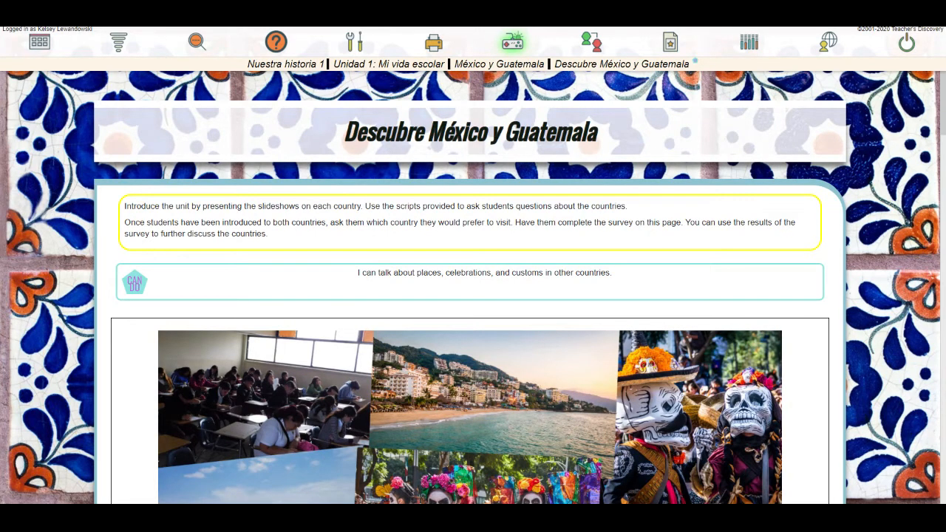
Step: Reach Class & Student Management, listing the four existing classes
{"action": "left_click", "coordinate": [827, 41]}
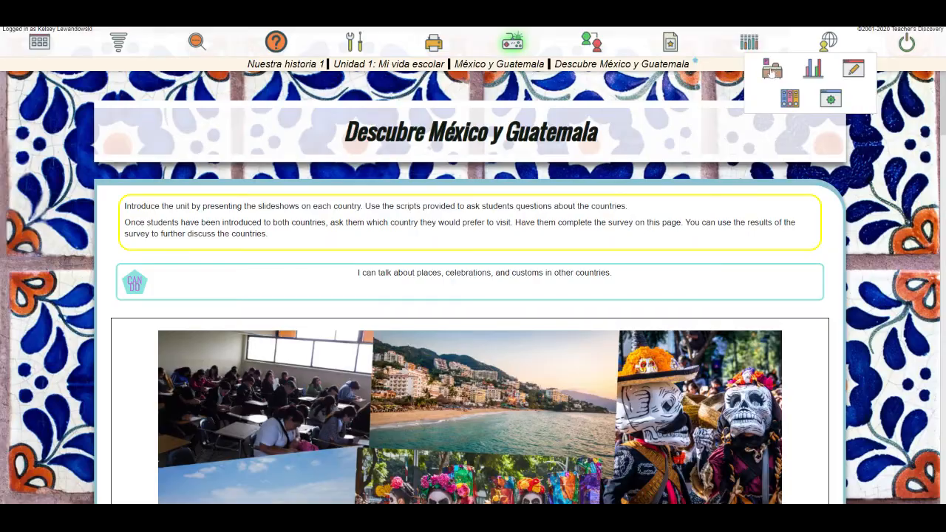
{"action": "left_click", "coordinate": [591, 41]}
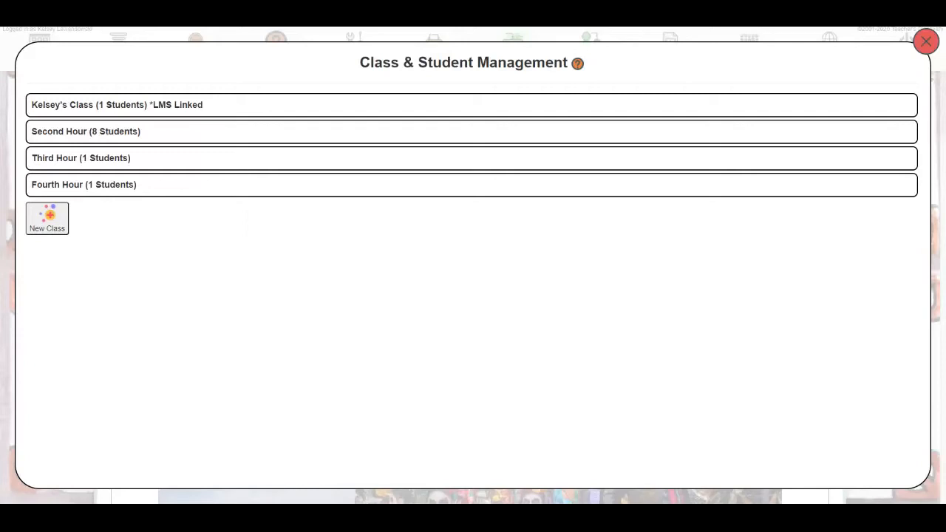
{"action": "mouse_move", "coordinate": [109, 219]}
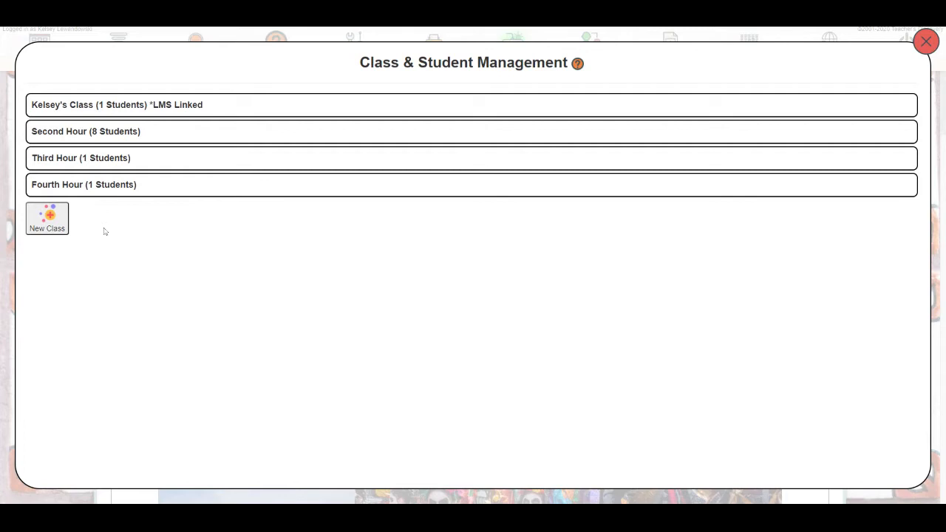
{"action": "mouse_move", "coordinate": [83, 233]}
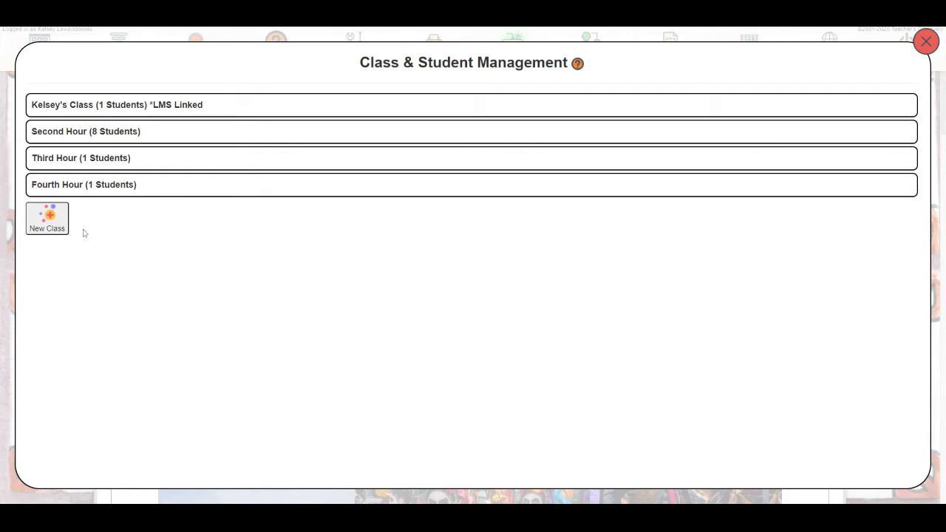
{"action": "mouse_move", "coordinate": [67, 137]}
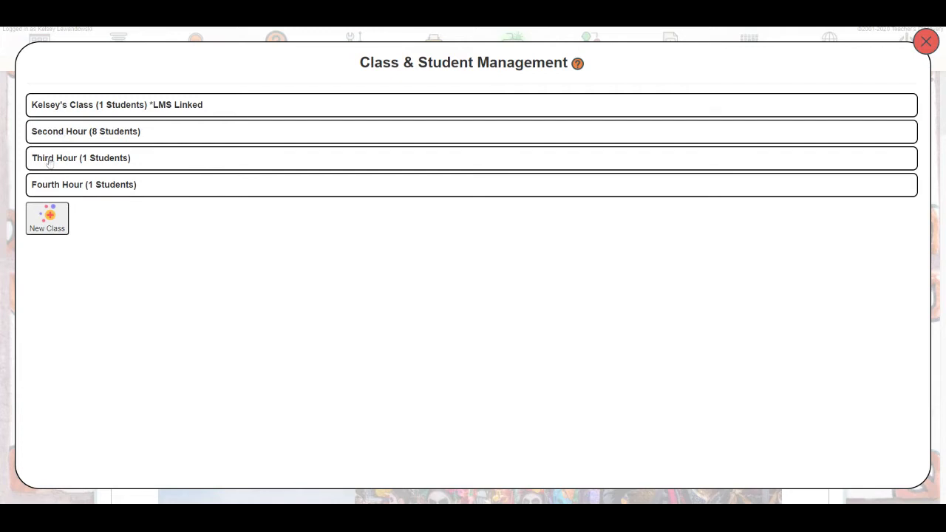
{"action": "mouse_move", "coordinate": [165, 269]}
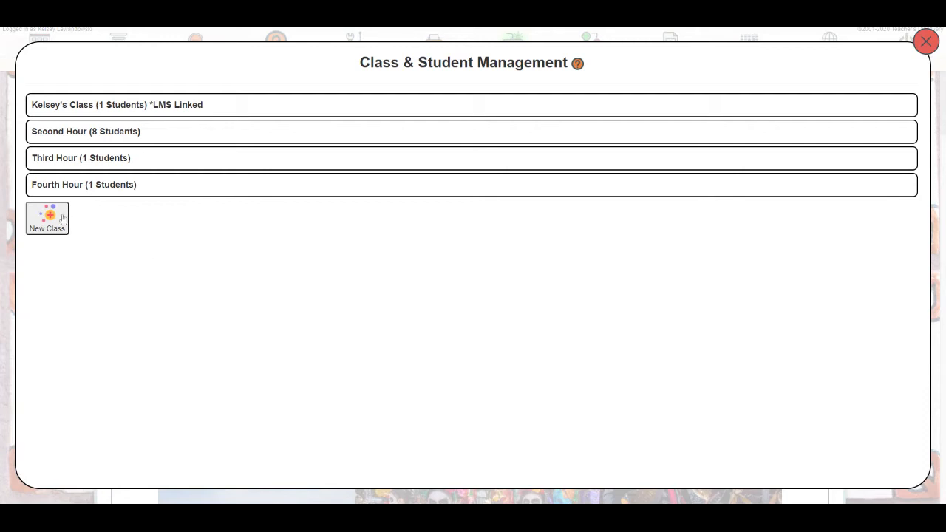
Step: Create a new class named 'First Hour'
{"action": "left_click", "coordinate": [47, 219]}
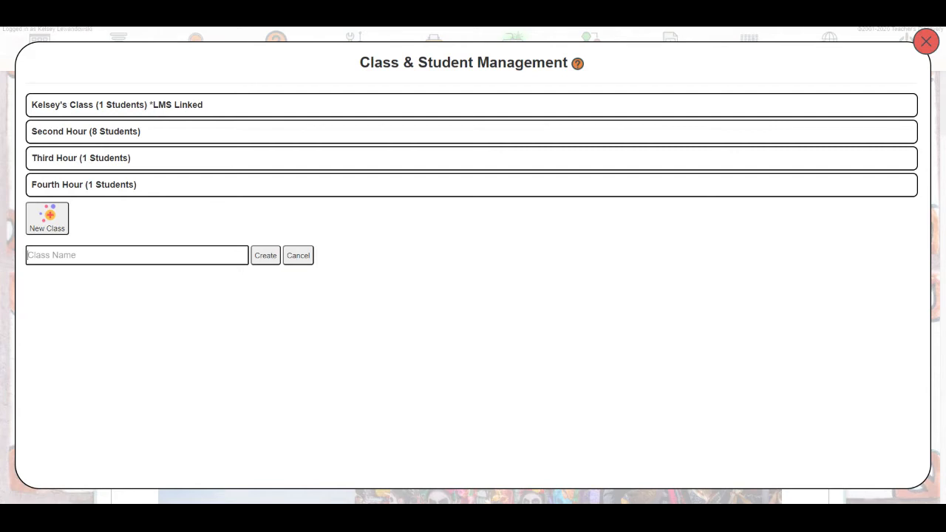
{"action": "type", "text": "First Hour"}
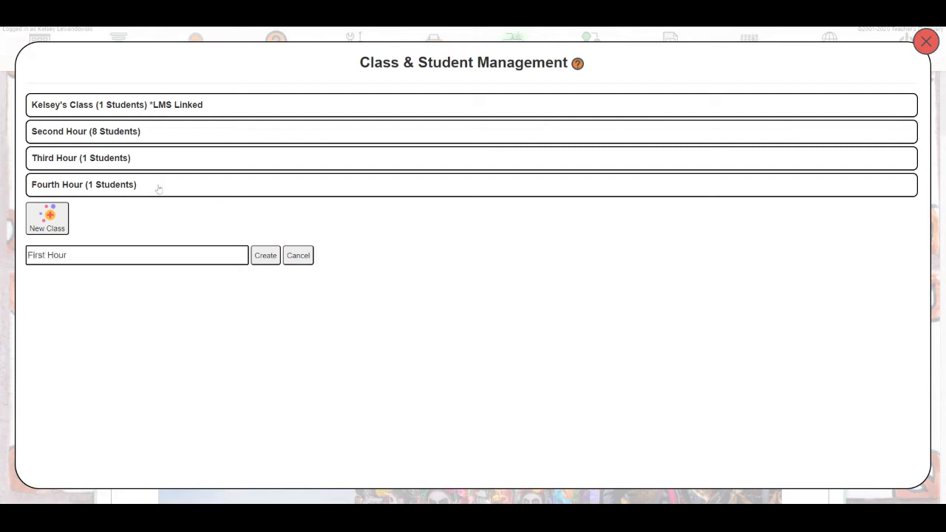
{"action": "left_click", "coordinate": [265, 255]}
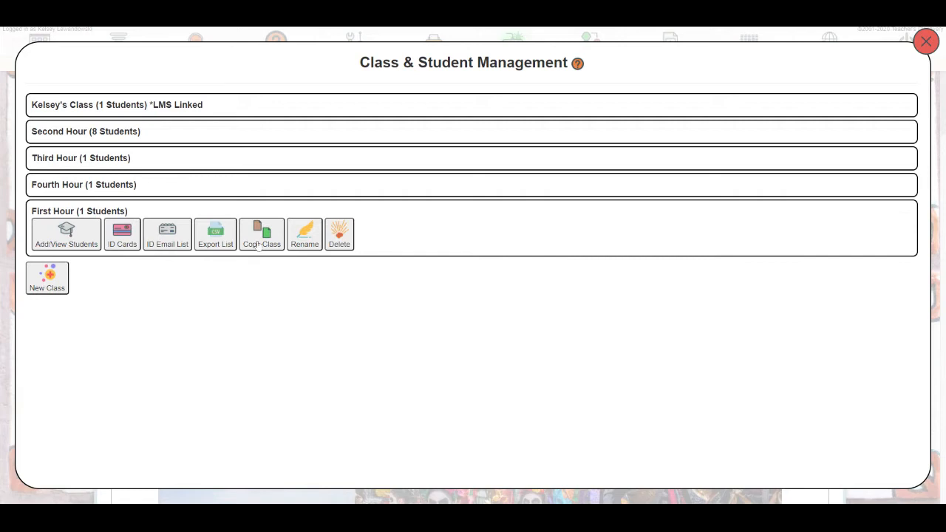
{"action": "mouse_move", "coordinate": [50, 248]}
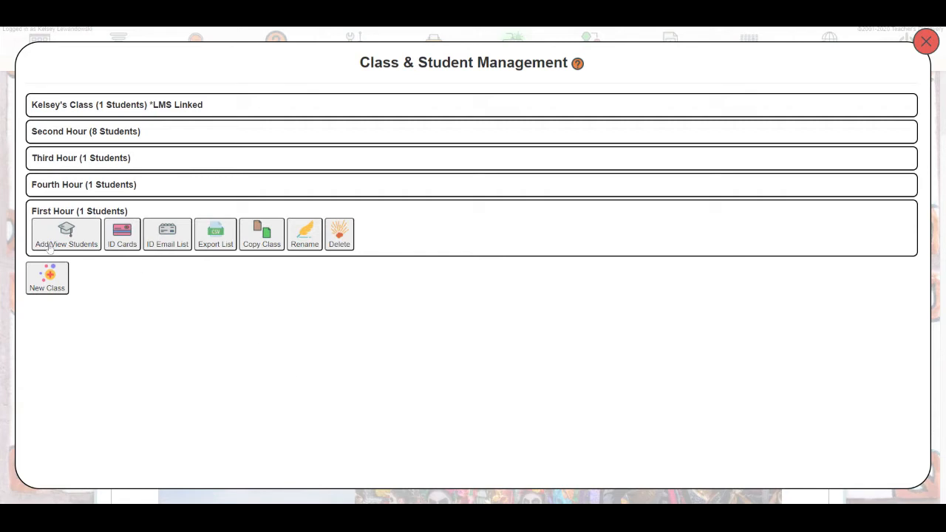
Step: Quick Add student Jane Doe to First Hour, bringing it to 2 students
{"action": "left_click", "coordinate": [65, 233]}
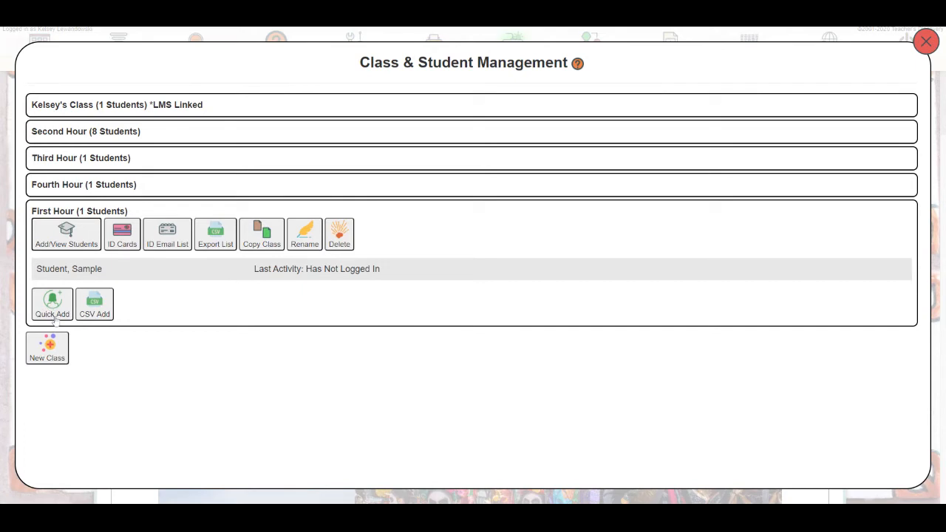
{"action": "left_click", "coordinate": [53, 304]}
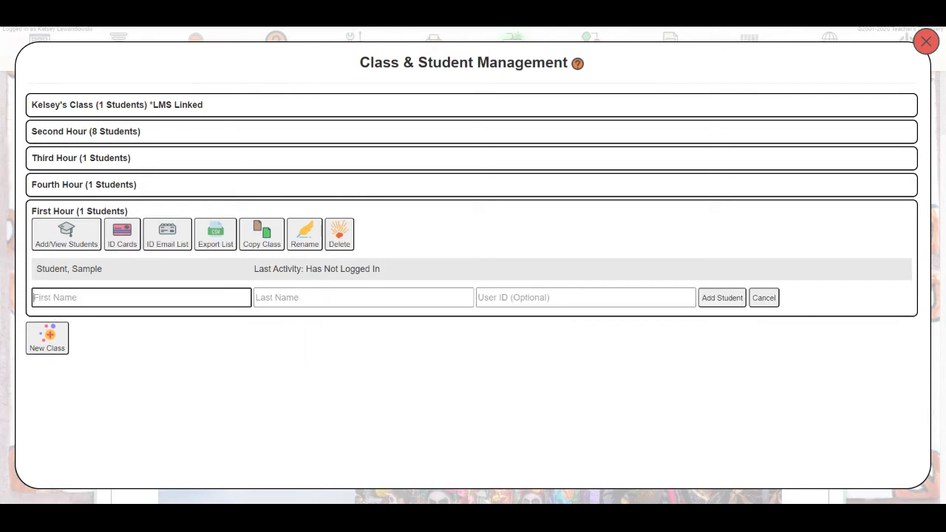
{"action": "type", "text": "Jane"}
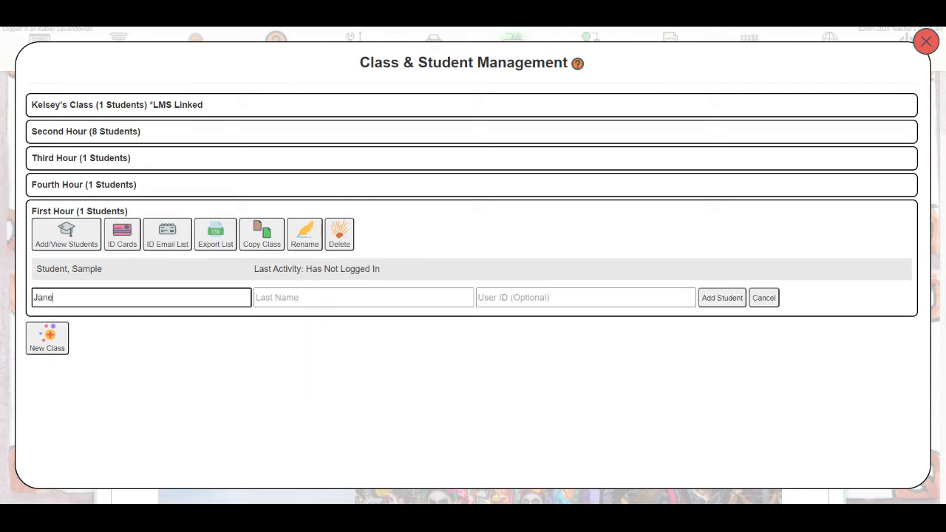
{"action": "type", "text": "Doe"}
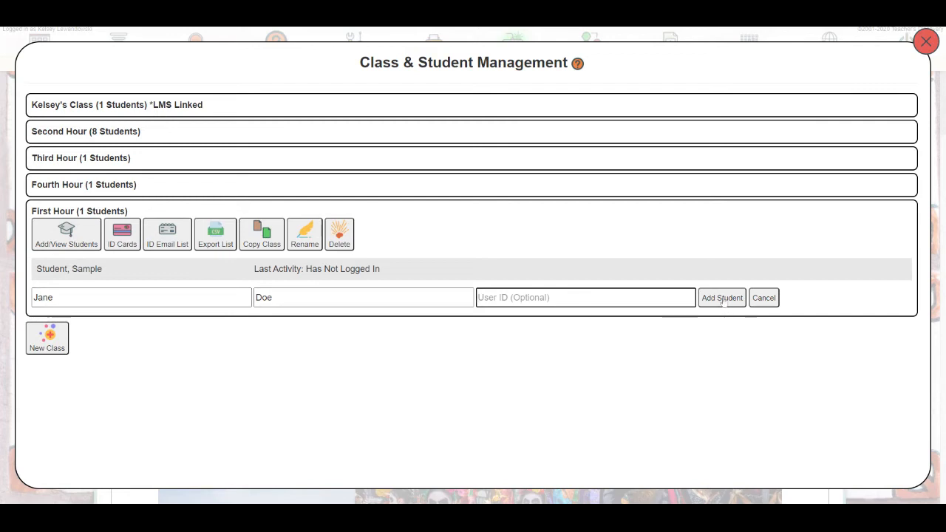
{"action": "left_click", "coordinate": [722, 297]}
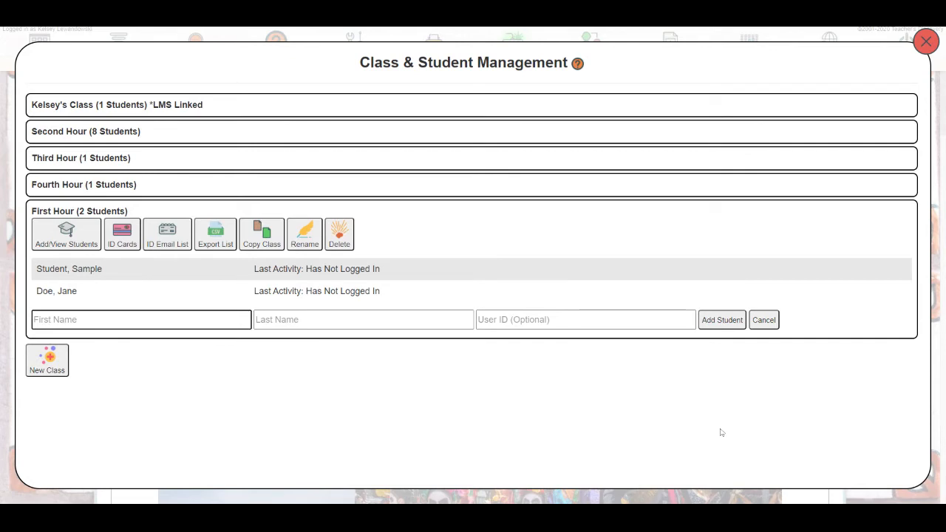
{"action": "mouse_move", "coordinate": [751, 403]}
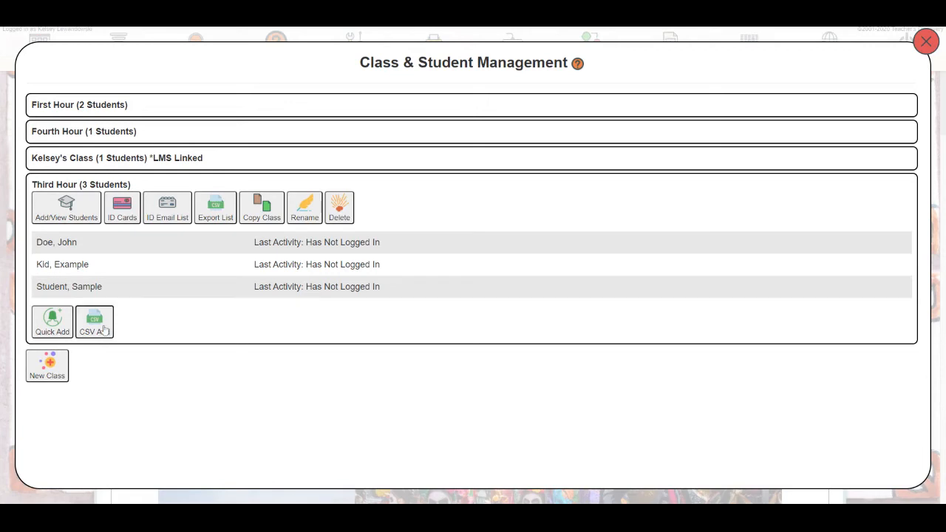
Step: Start the Third Hour CSV import wizard and advance to Step 2
{"action": "left_click", "coordinate": [94, 322]}
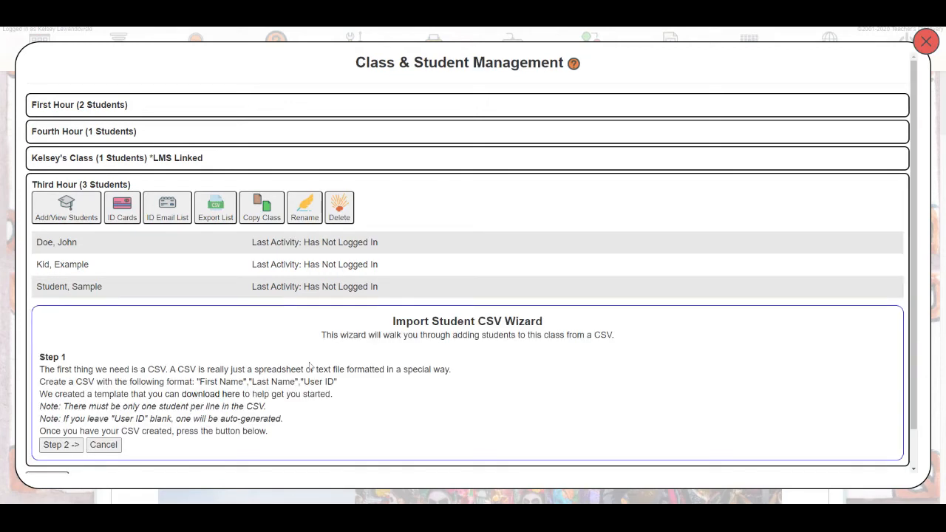
{"action": "scroll", "scroll_direction": "down", "scroll_amount": 3}
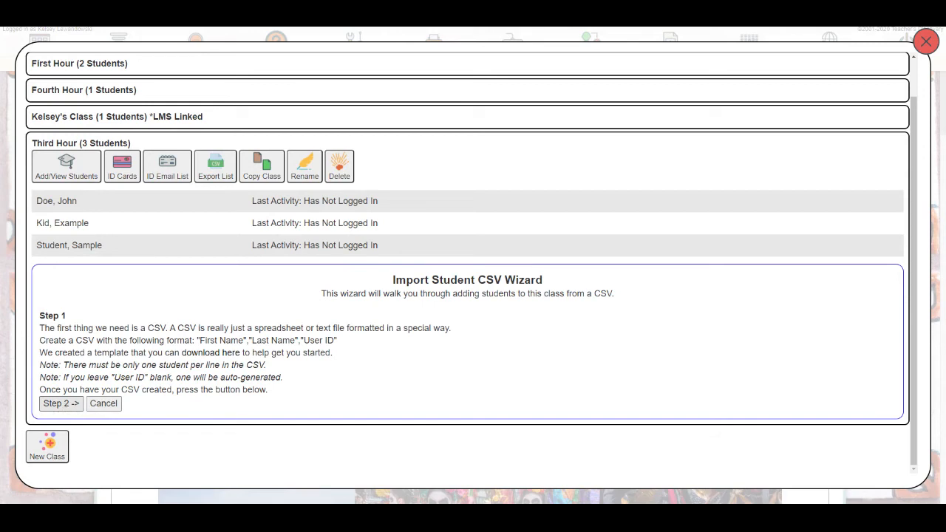
{"action": "left_click", "coordinate": [61, 402]}
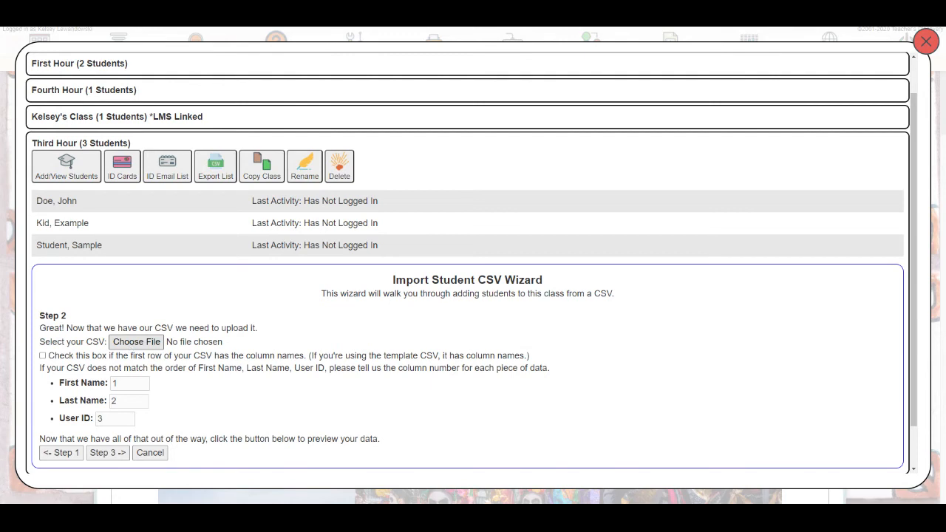
Step: Select 'Third Hour Students.csv' with the first-row-as-column-names option checked
{"action": "left_click", "coordinate": [136, 342]}
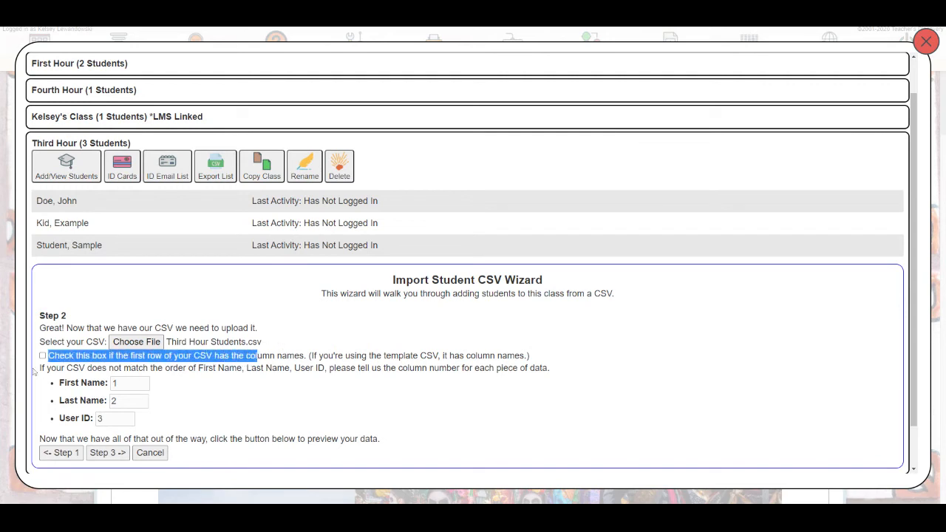
{"action": "left_click", "coordinate": [43, 355]}
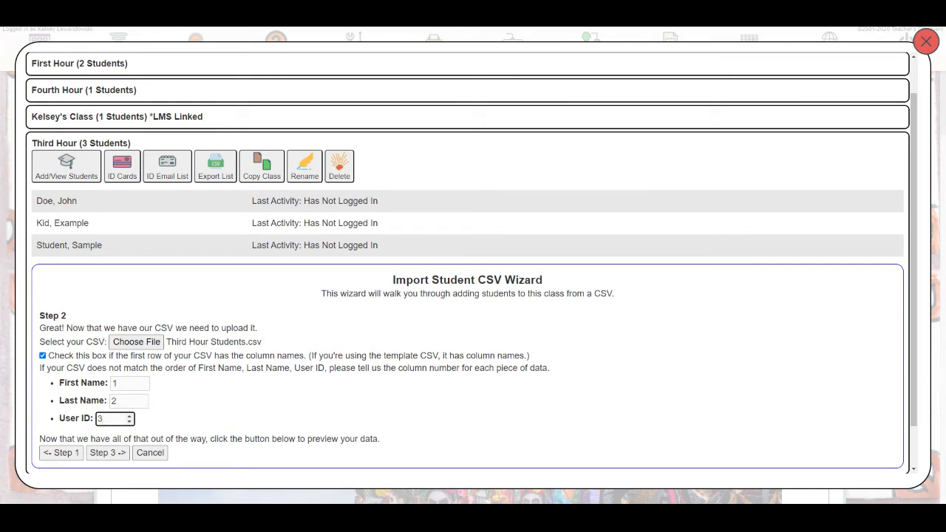
{"action": "left_click", "coordinate": [131, 383]}
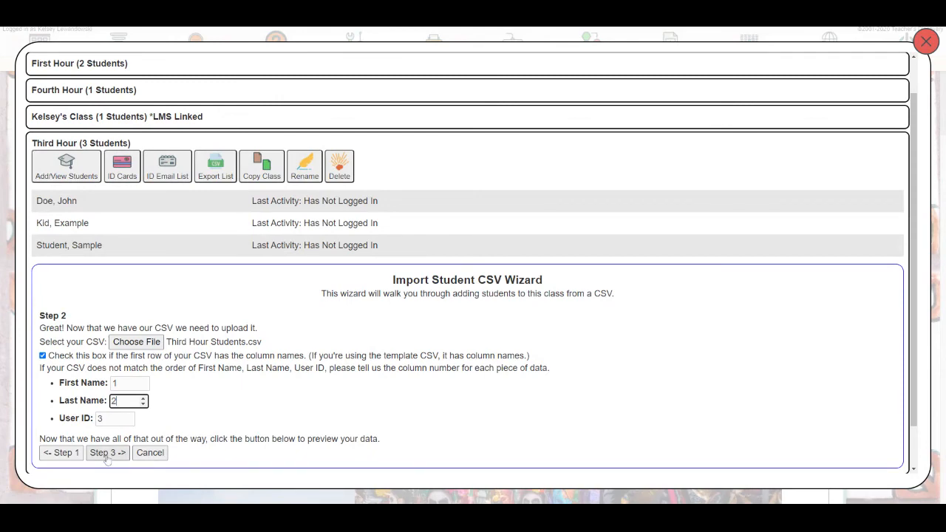
Step: Finalize the import, creating five students so Third Hour counts 8
{"action": "left_click", "coordinate": [106, 452]}
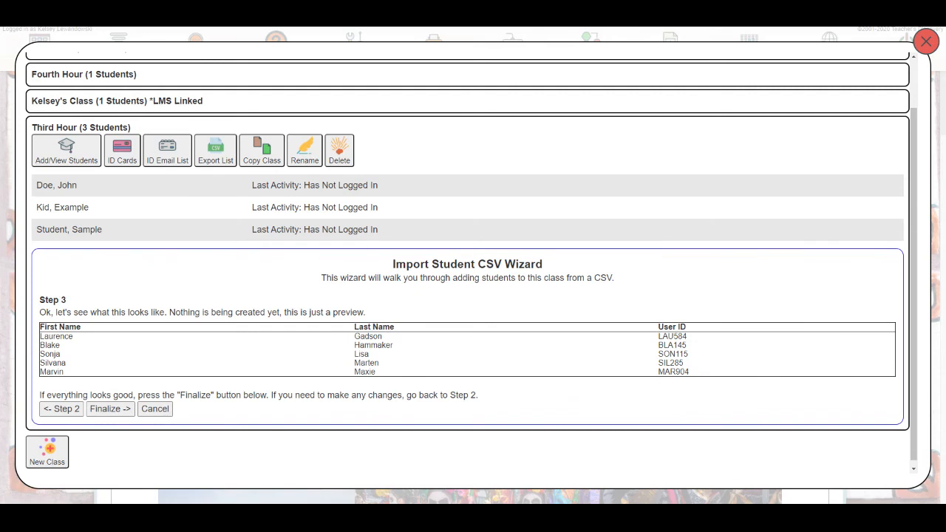
{"action": "mouse_move", "coordinate": [708, 330]}
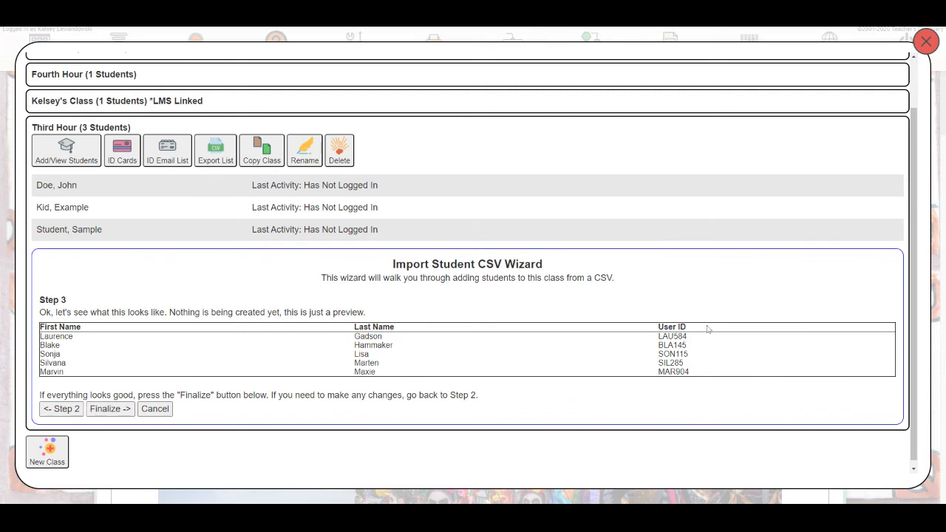
{"action": "mouse_move", "coordinate": [693, 335]}
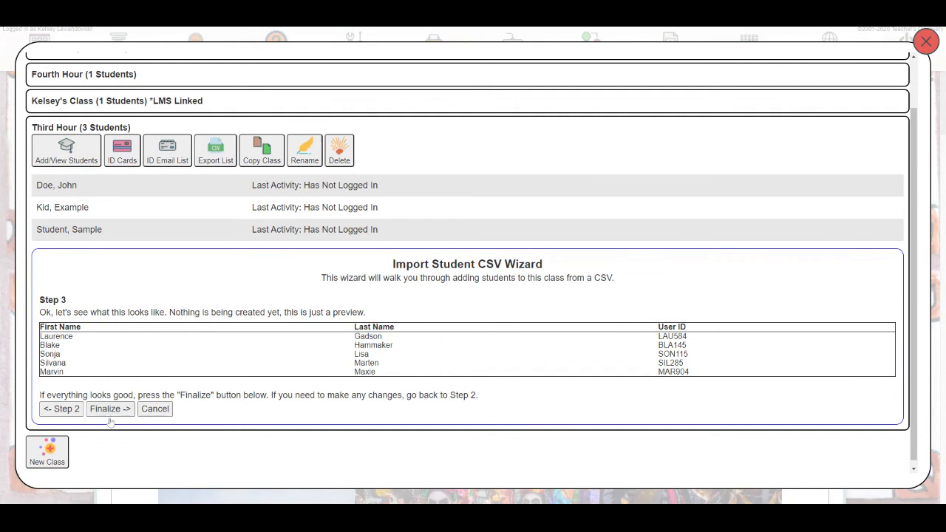
{"action": "mouse_move", "coordinate": [110, 408]}
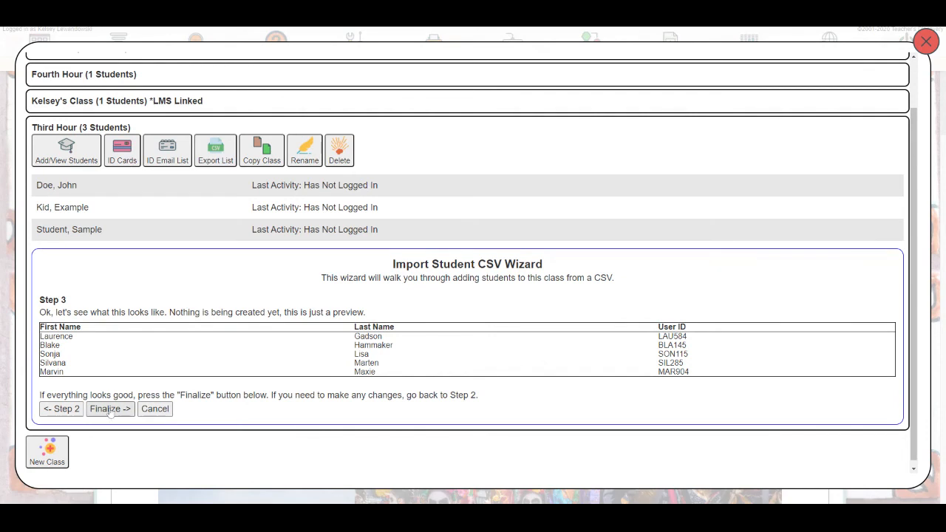
{"action": "left_click", "coordinate": [110, 408]}
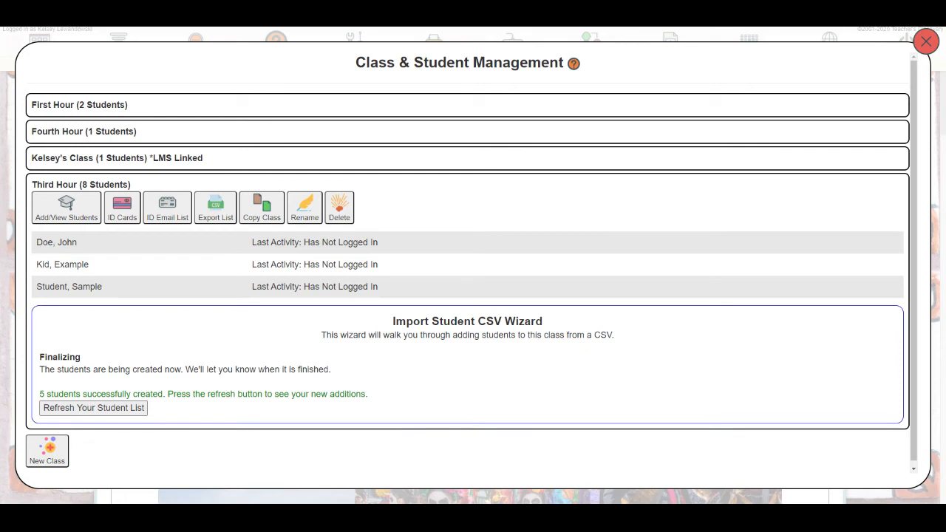
{"action": "left_click", "coordinate": [94, 408]}
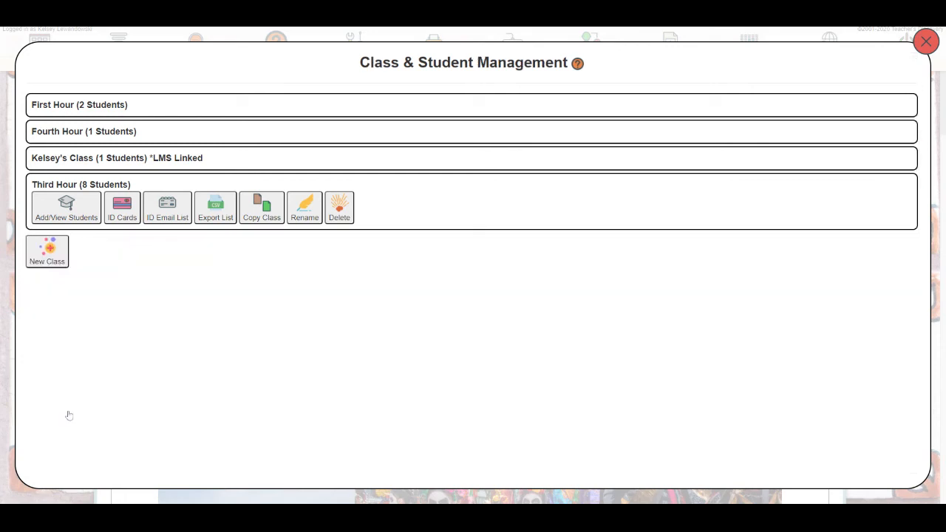
{"action": "left_click", "coordinate": [65, 207]}
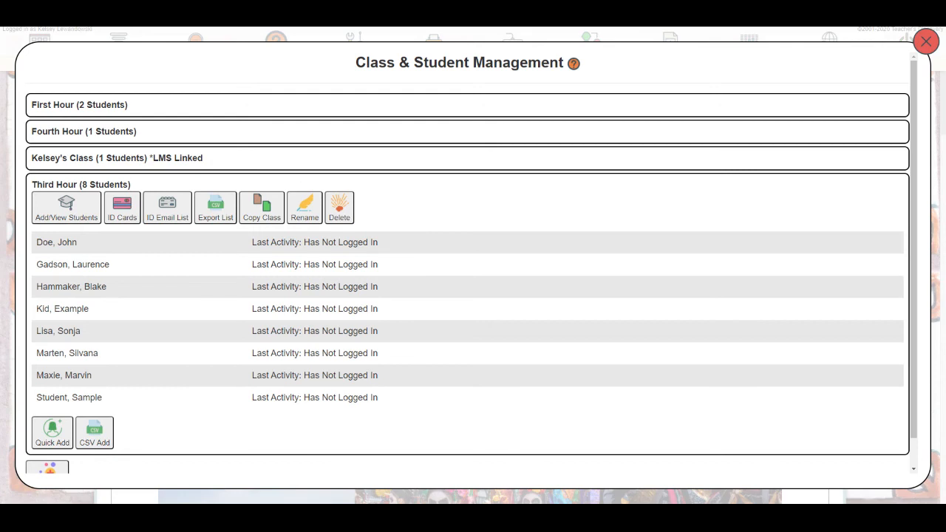
{"action": "mouse_move", "coordinate": [122, 215]}
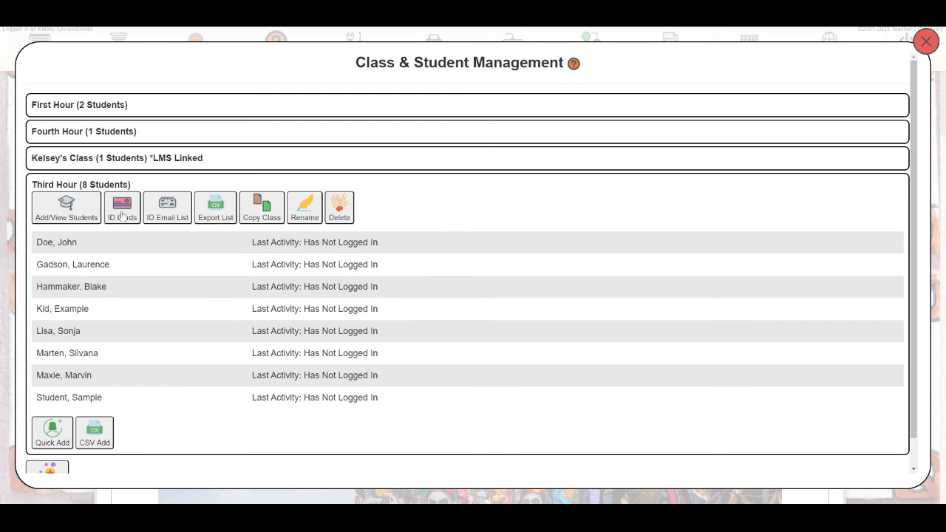
{"action": "mouse_move", "coordinate": [173, 222]}
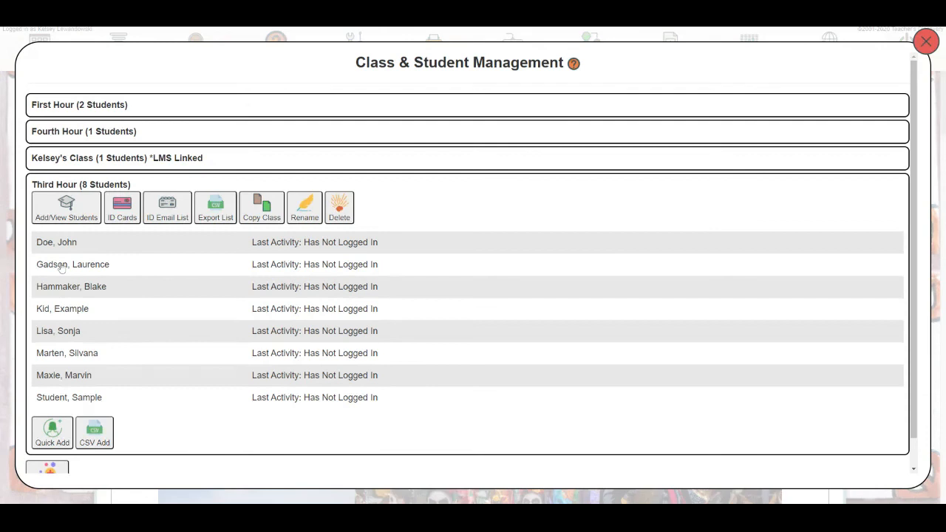
{"action": "left_click", "coordinate": [72, 264]}
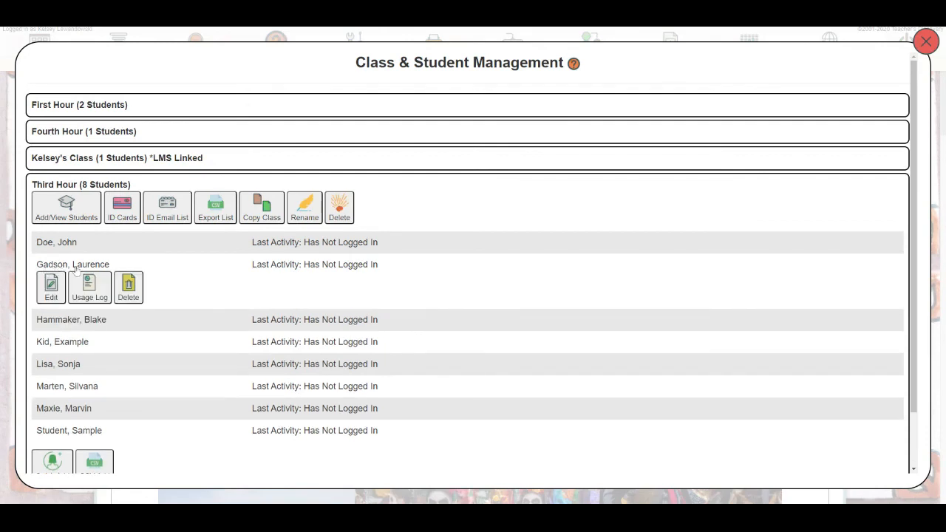
{"action": "left_click", "coordinate": [50, 287]}
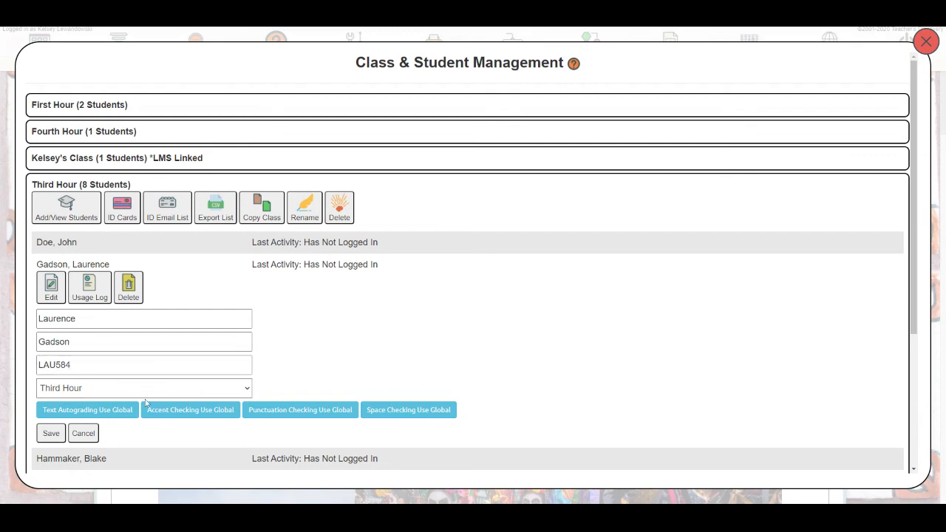
{"action": "left_click", "coordinate": [144, 387]}
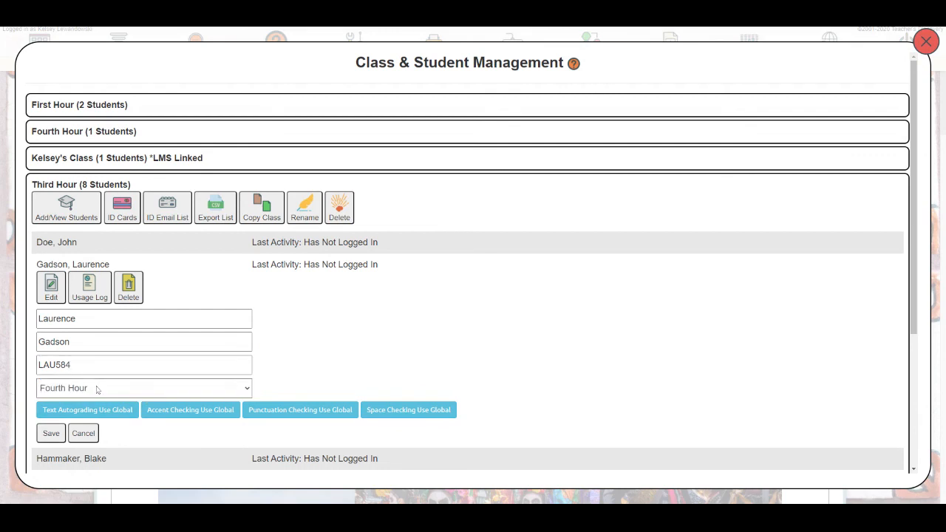
{"action": "left_click", "coordinate": [143, 388]}
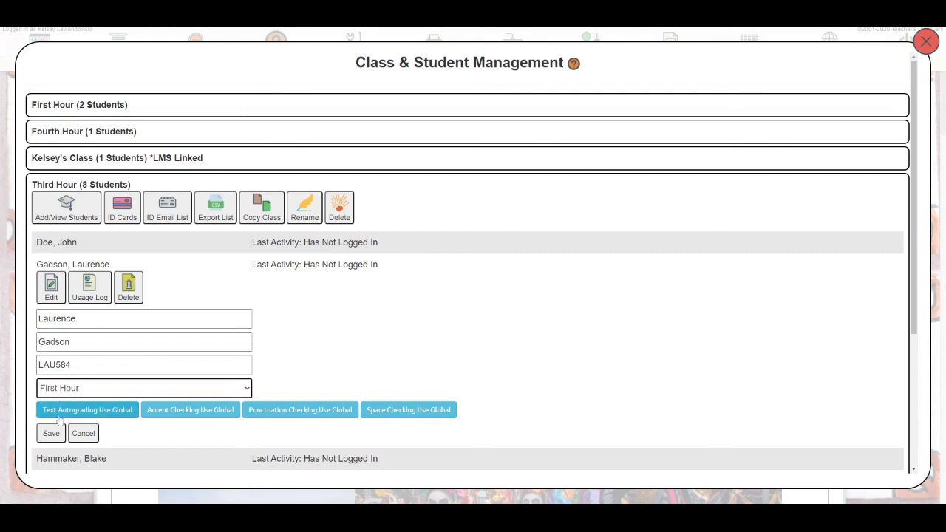
{"action": "mouse_move", "coordinate": [509, 409]}
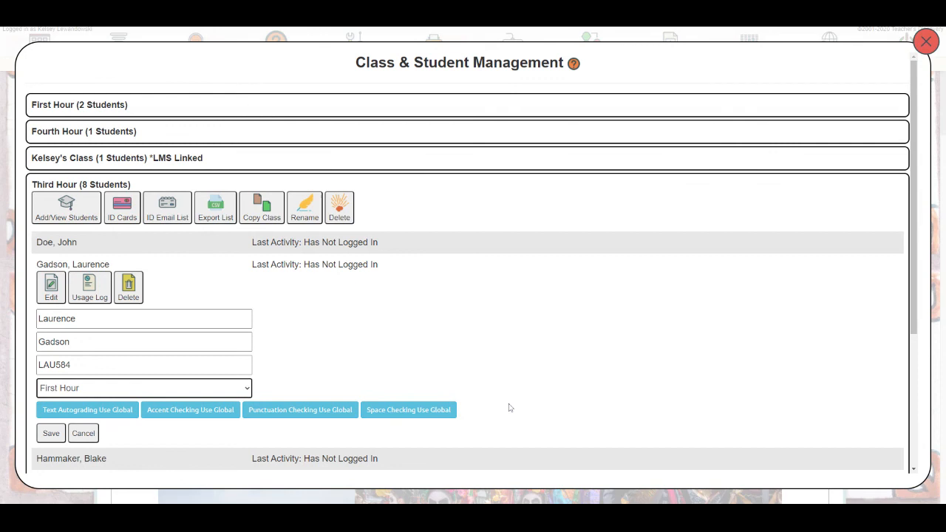
{"action": "mouse_move", "coordinate": [521, 405]}
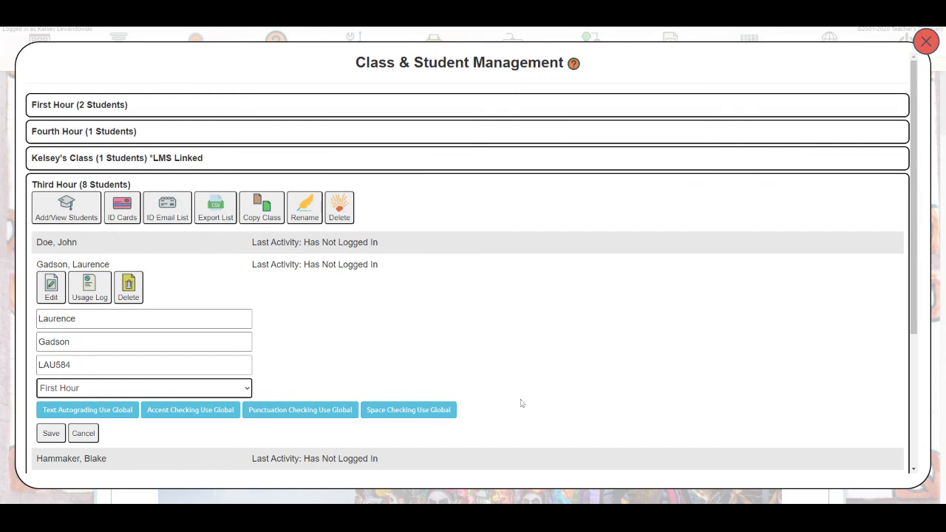